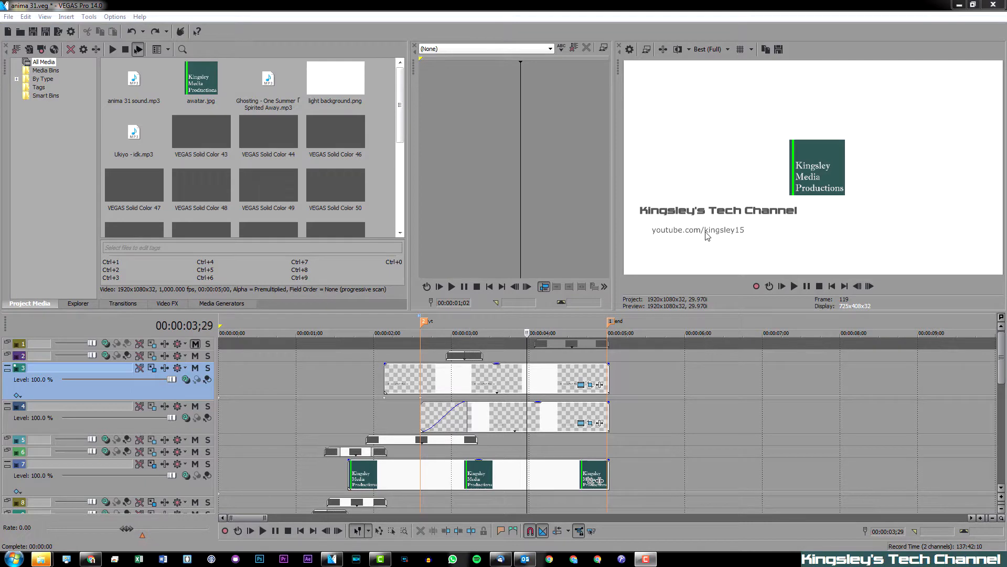
{"action": "mouse_move", "coordinate": [699, 224]}
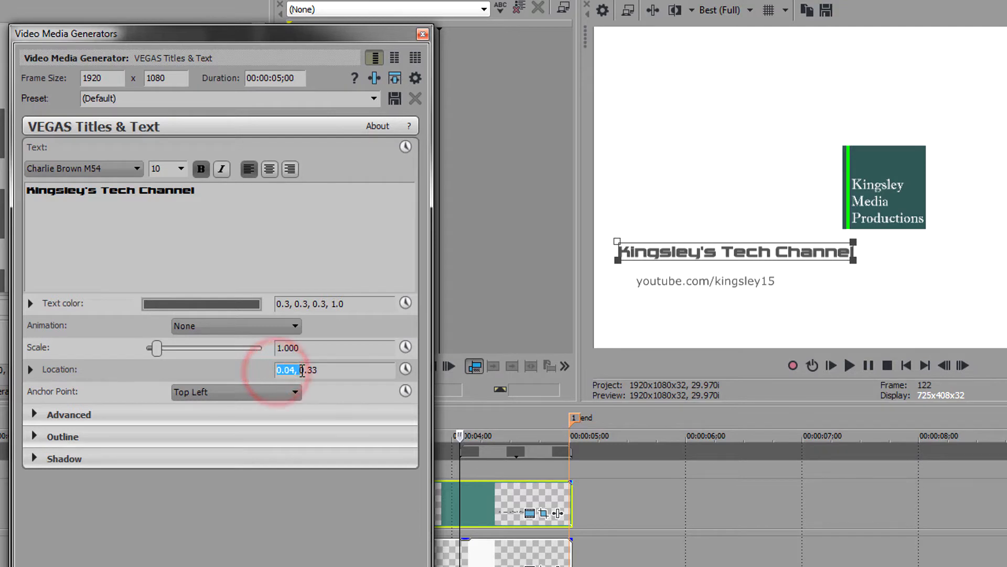
{"action": "left_click", "coordinate": [308, 369]}
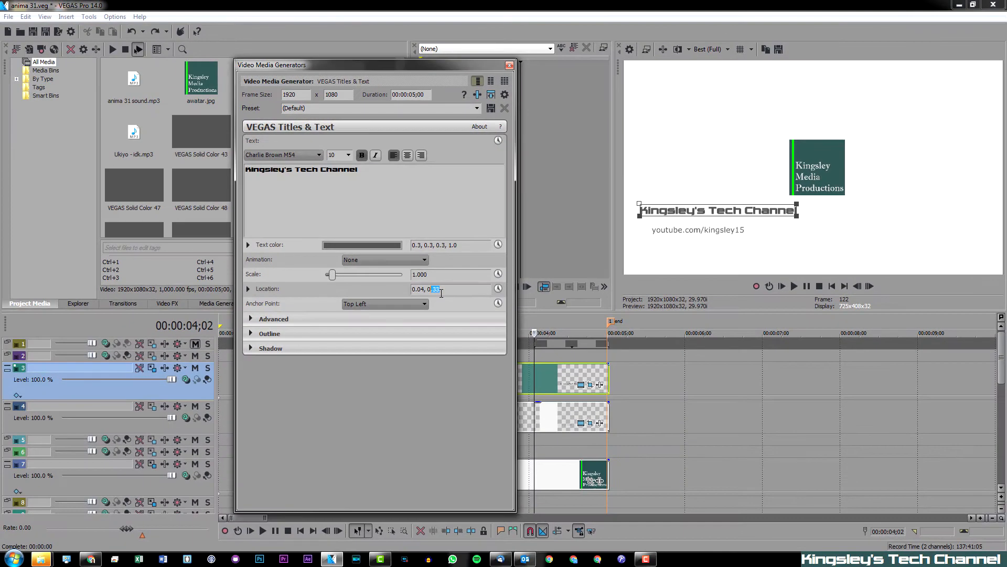
{"action": "mouse_move", "coordinate": [630, 194]}
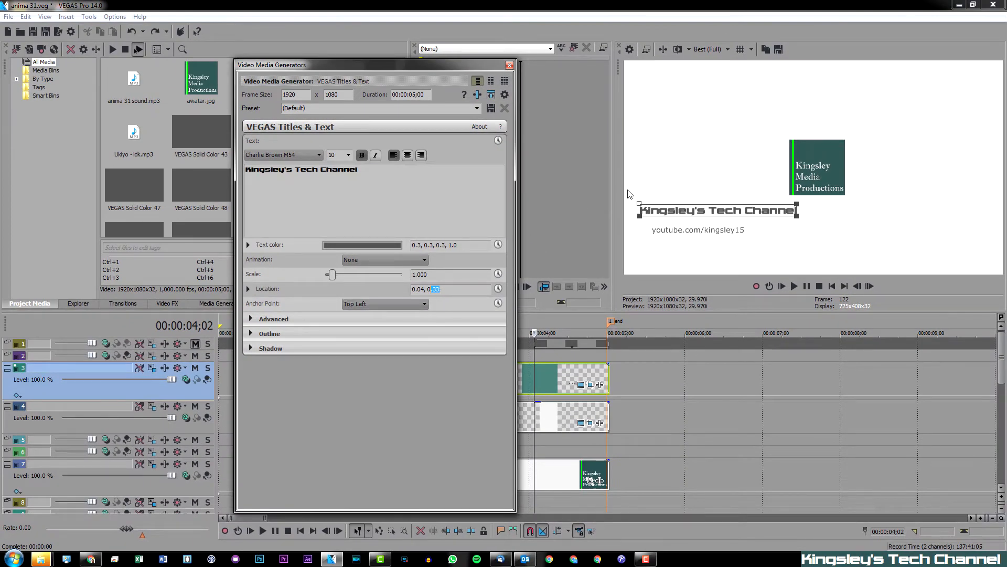
{"action": "mouse_move", "coordinate": [1001, 161]}
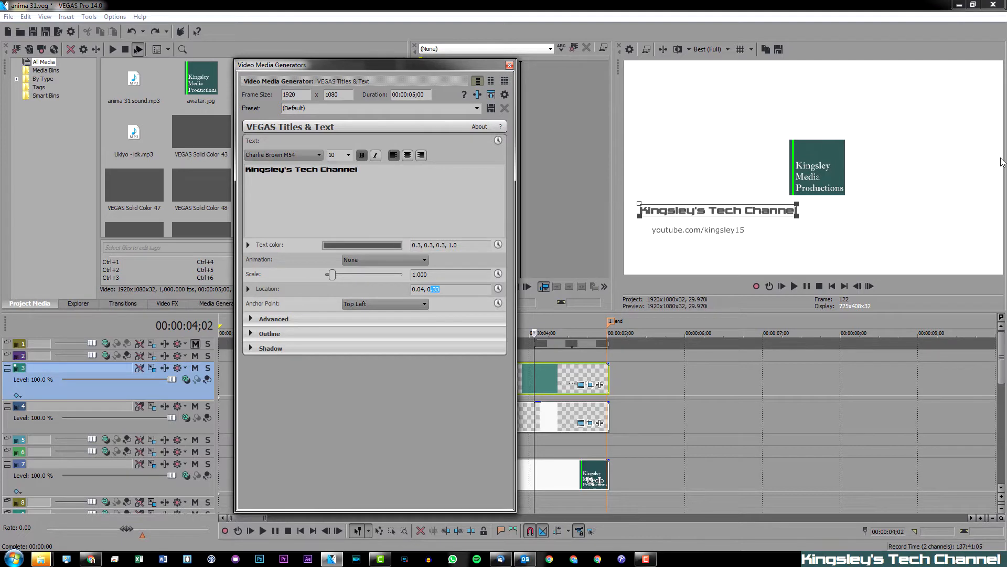
{"action": "mouse_move", "coordinate": [817, 277]}
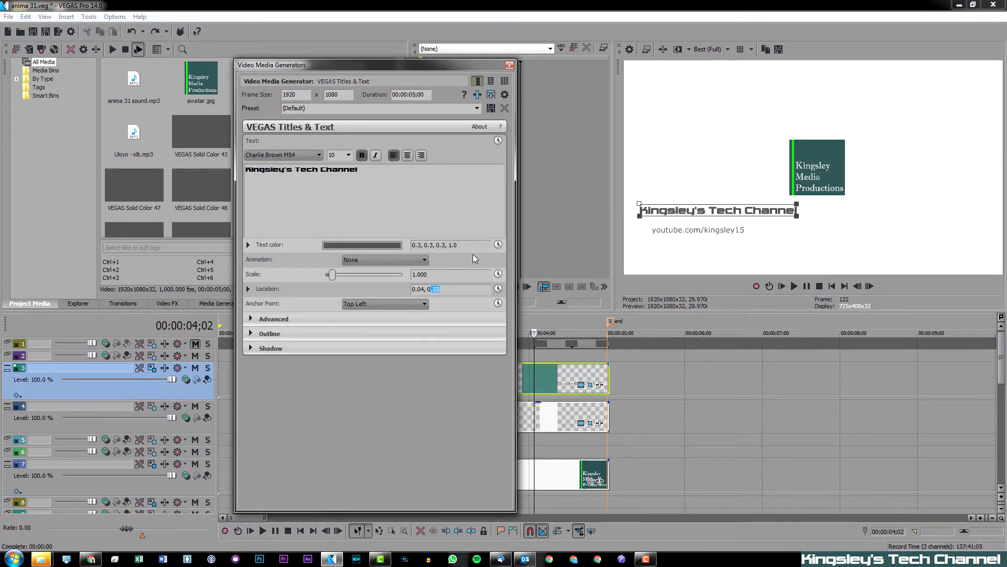
{"action": "mouse_move", "coordinate": [258, 309]}
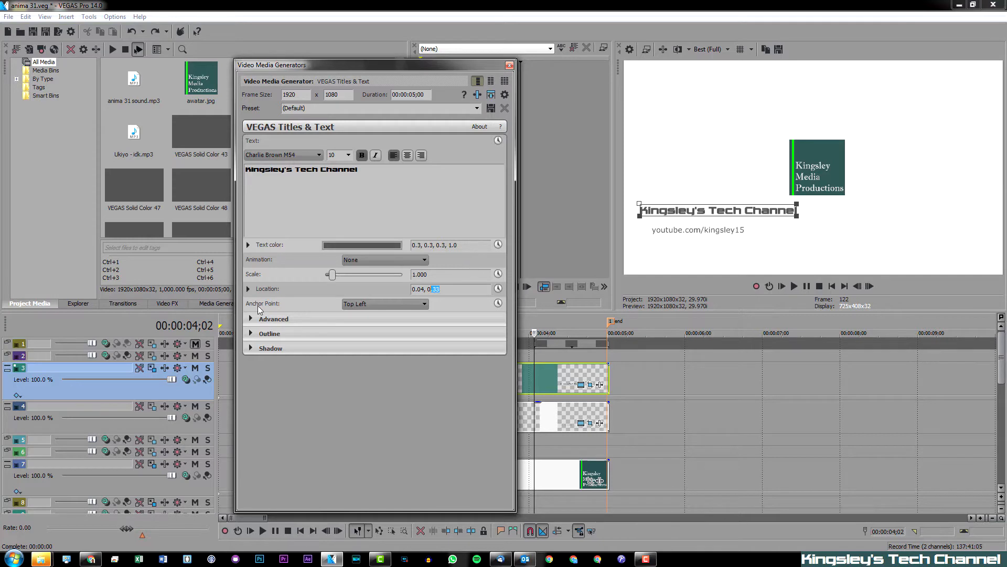
{"action": "mouse_move", "coordinate": [271, 311]}
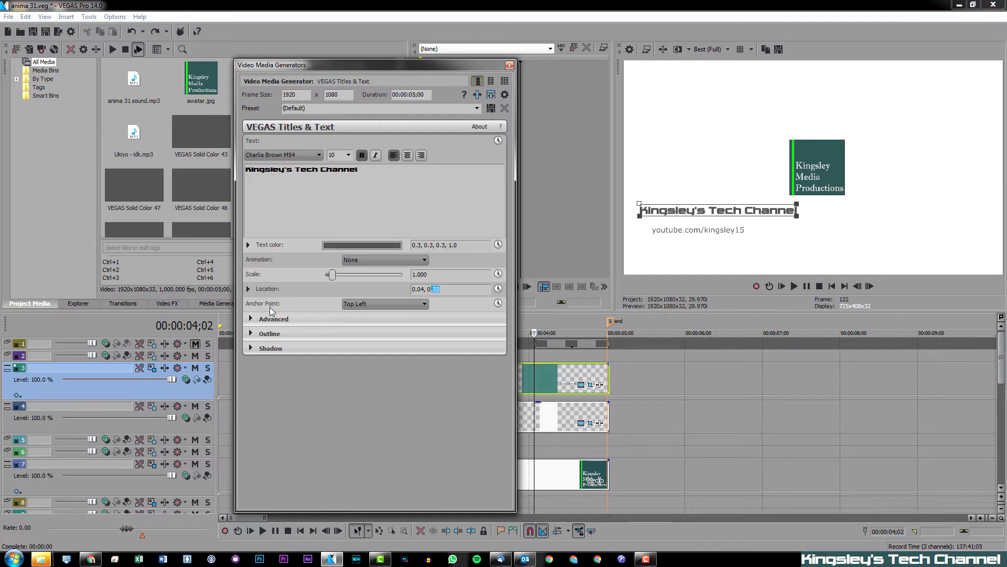
{"action": "mouse_move", "coordinate": [315, 296]}
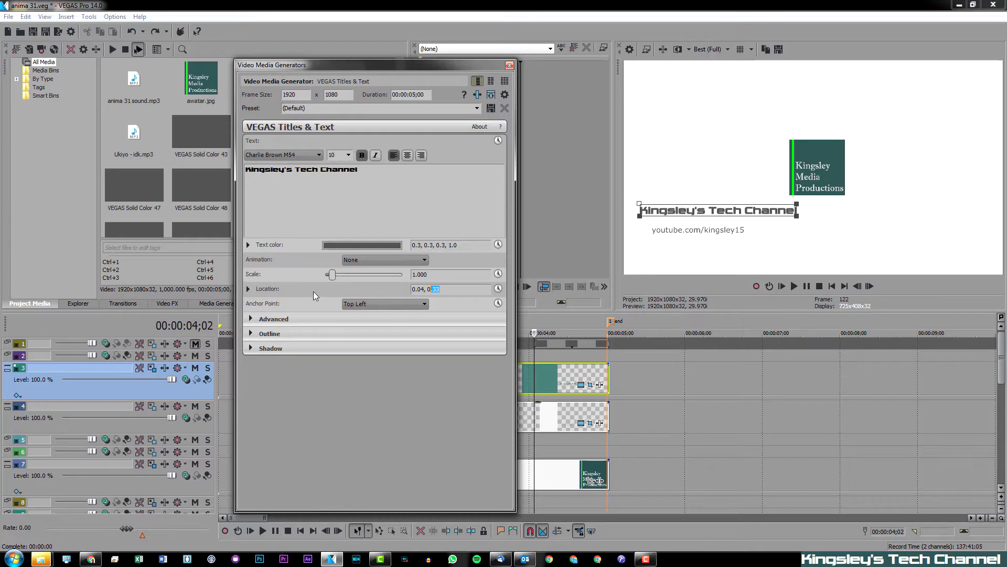
Set the channel title's Anchor Point to Center in VEGAS Titles & Text.
{"action": "left_click", "coordinate": [384, 304]}
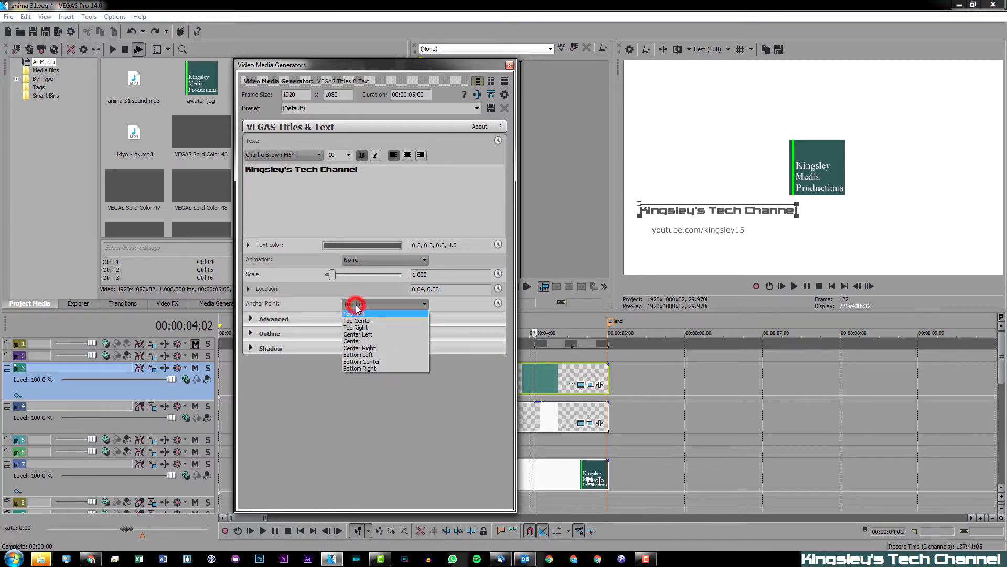
{"action": "mouse_move", "coordinate": [356, 328]}
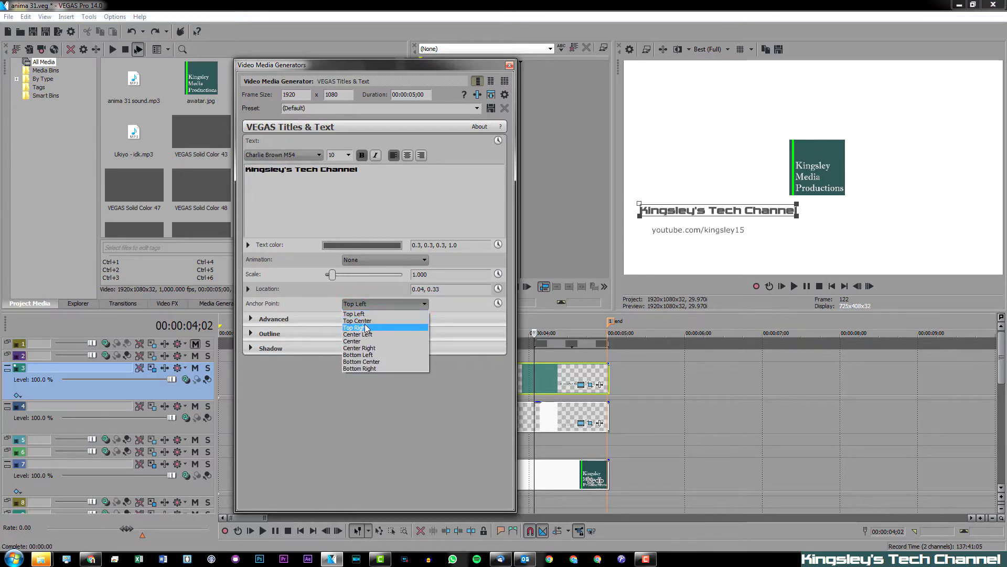
{"action": "mouse_move", "coordinate": [354, 314]}
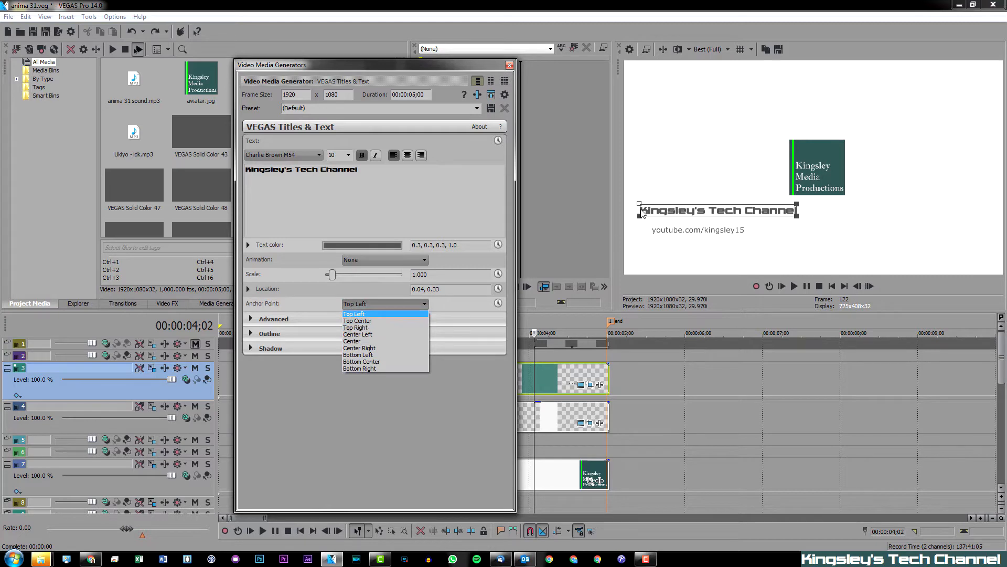
{"action": "mouse_move", "coordinate": [344, 309]}
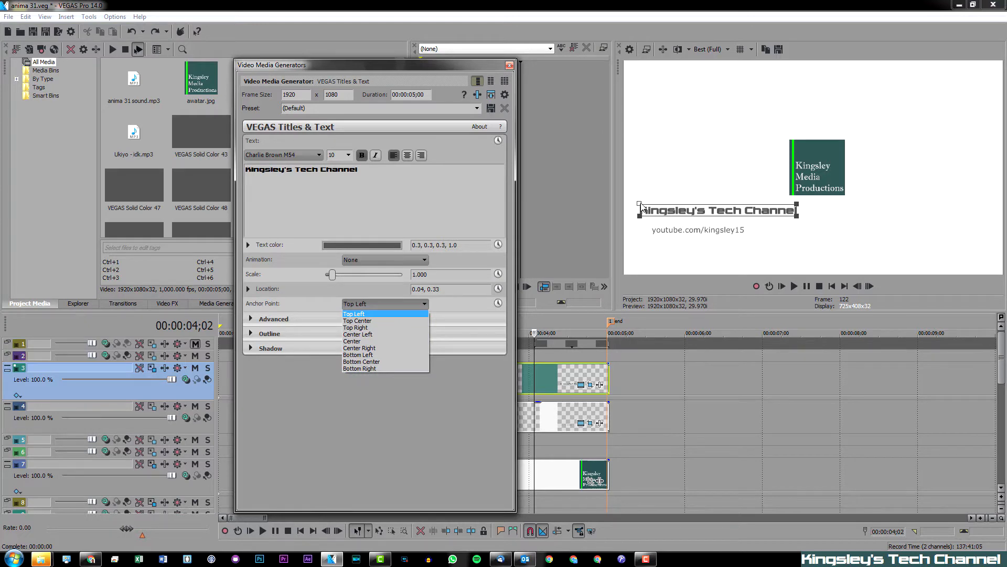
{"action": "mouse_move", "coordinate": [644, 208]}
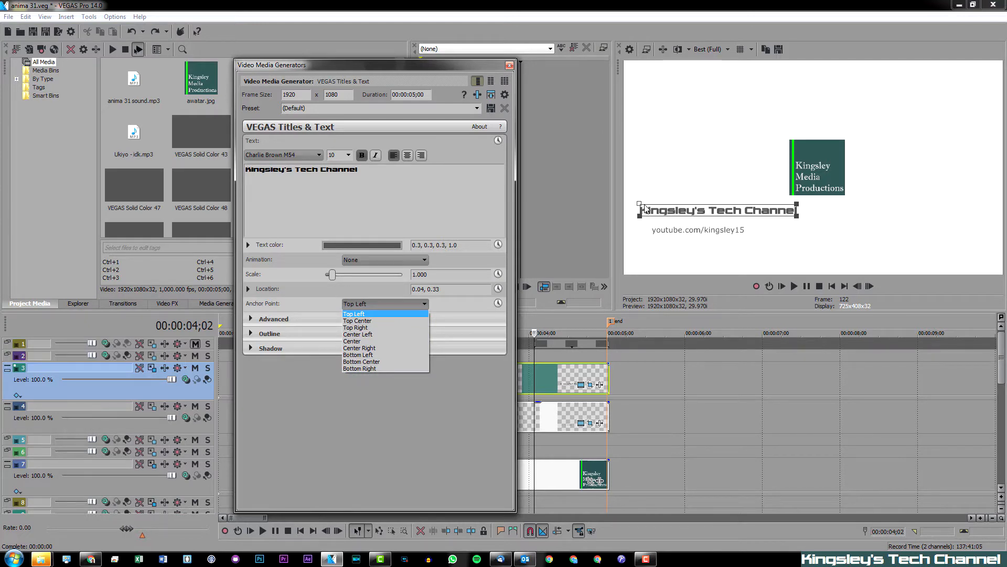
{"action": "mouse_move", "coordinate": [400, 354]}
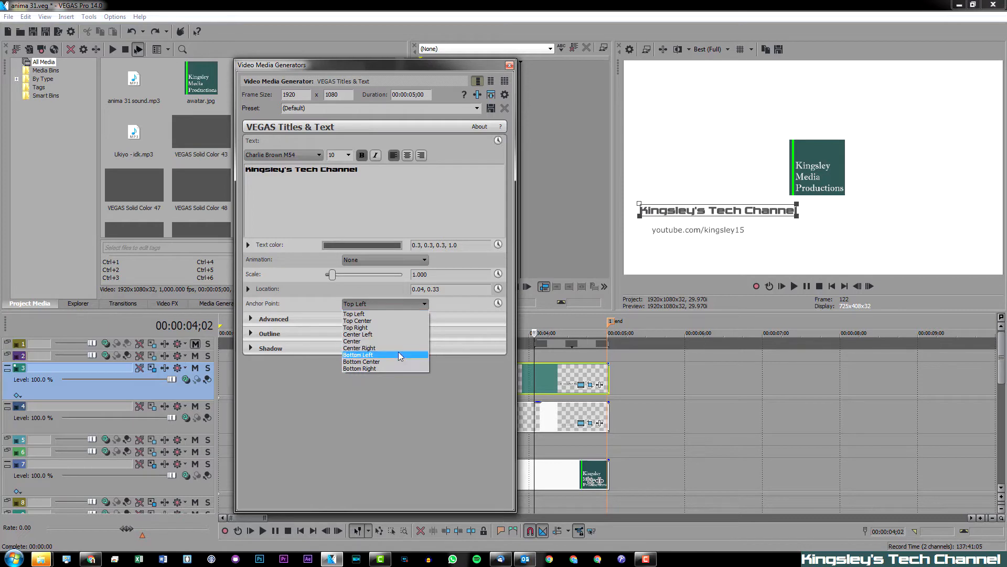
{"action": "left_click", "coordinate": [351, 340]}
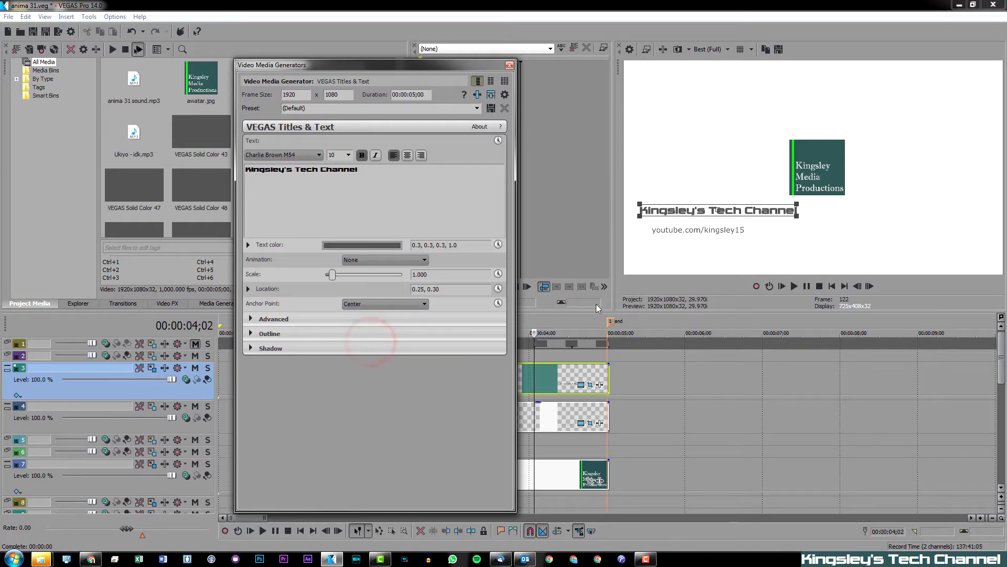
{"action": "mouse_move", "coordinate": [665, 291]}
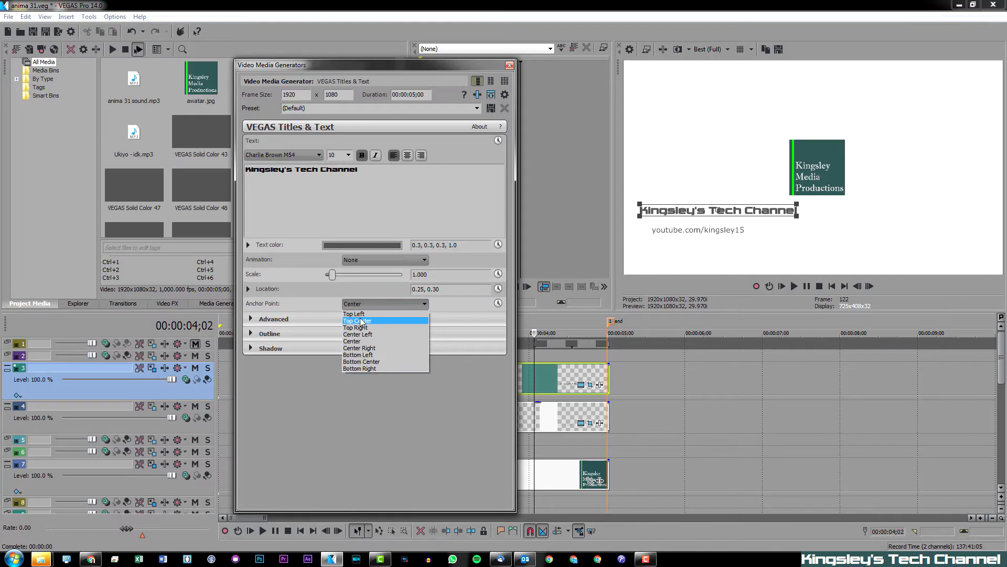
Anchor the title at Center and set its Location to 0.50, 0.30 beneath the logo.
{"action": "left_click", "coordinate": [358, 314]}
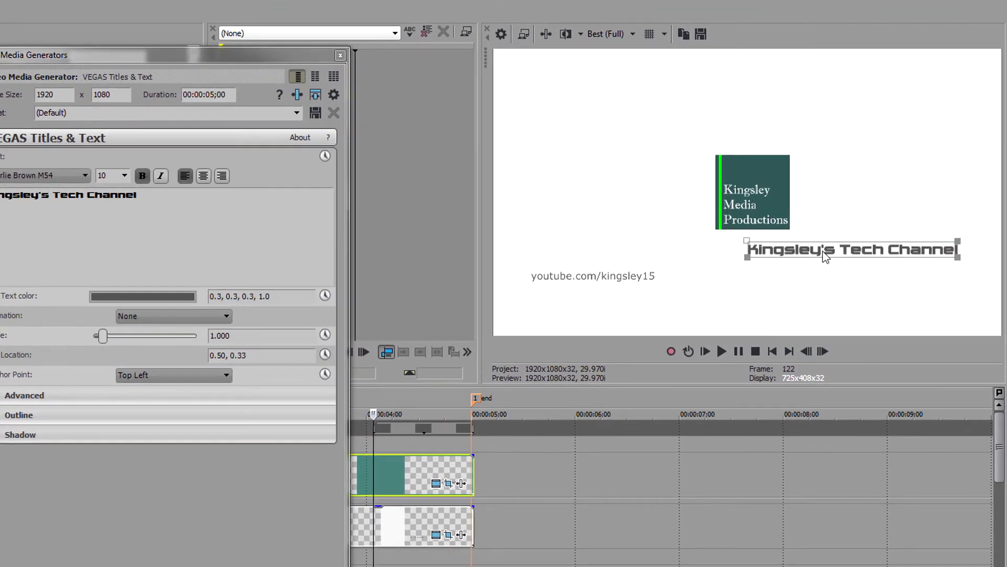
{"action": "left_click", "coordinate": [173, 374]}
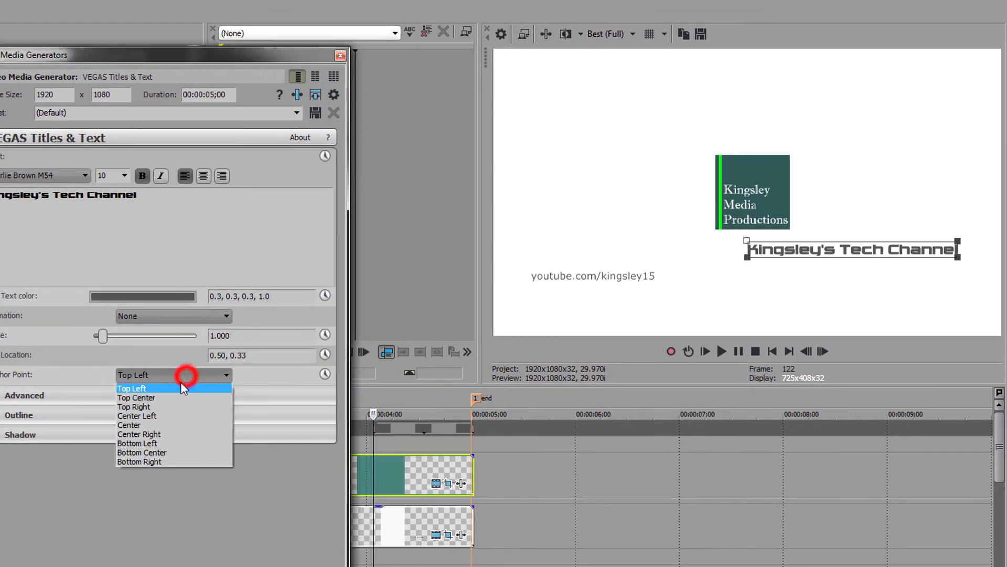
{"action": "left_click", "coordinate": [128, 425]}
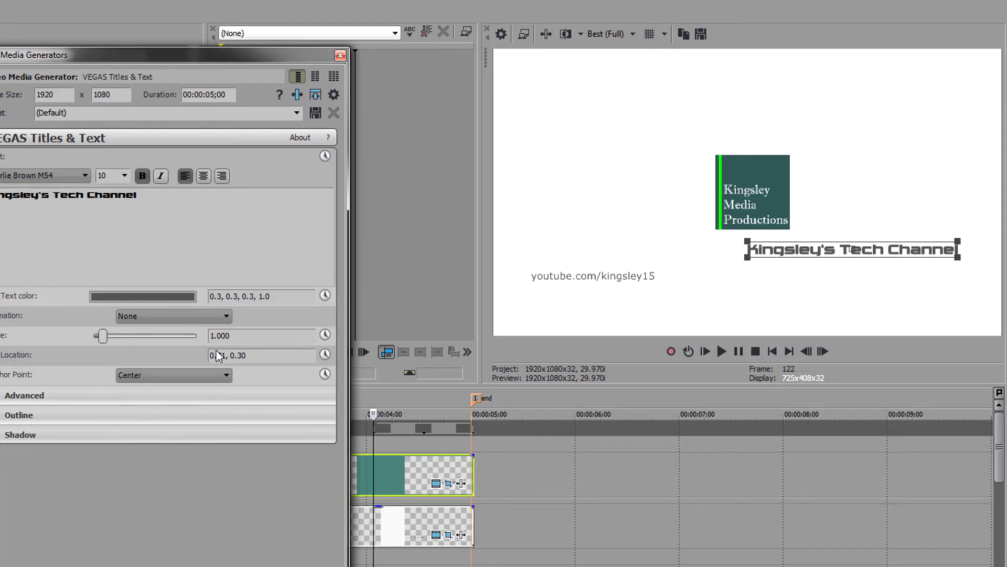
{"action": "double_click", "coordinate": [219, 354]}
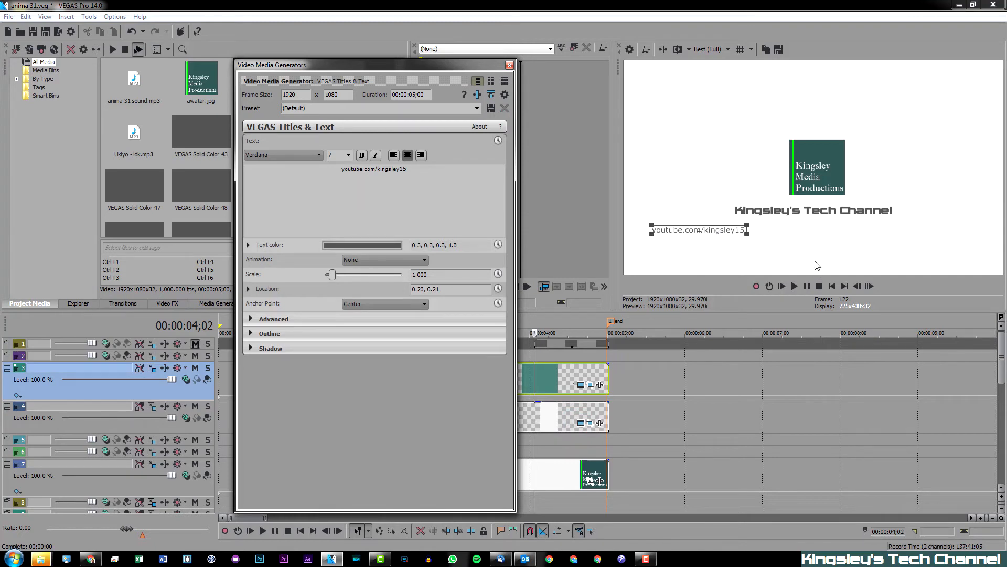
{"action": "mouse_move", "coordinate": [818, 273]}
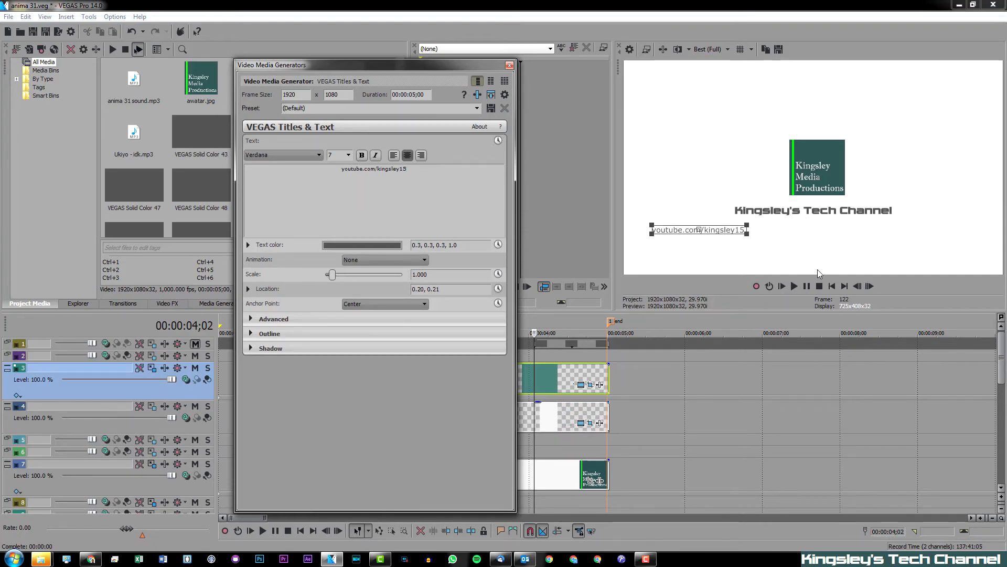
{"action": "mouse_move", "coordinate": [816, 270]}
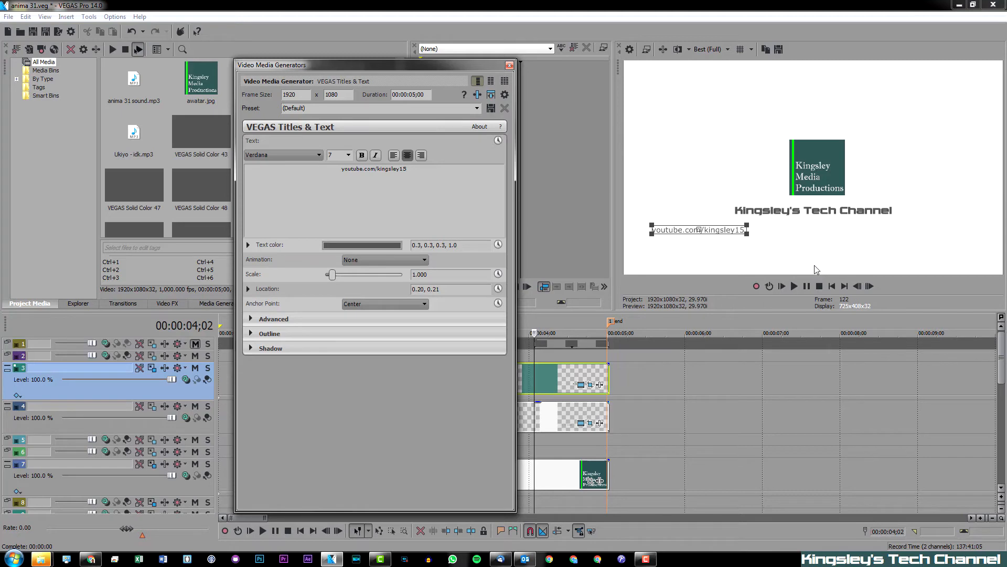
{"action": "mouse_move", "coordinate": [436, 273]}
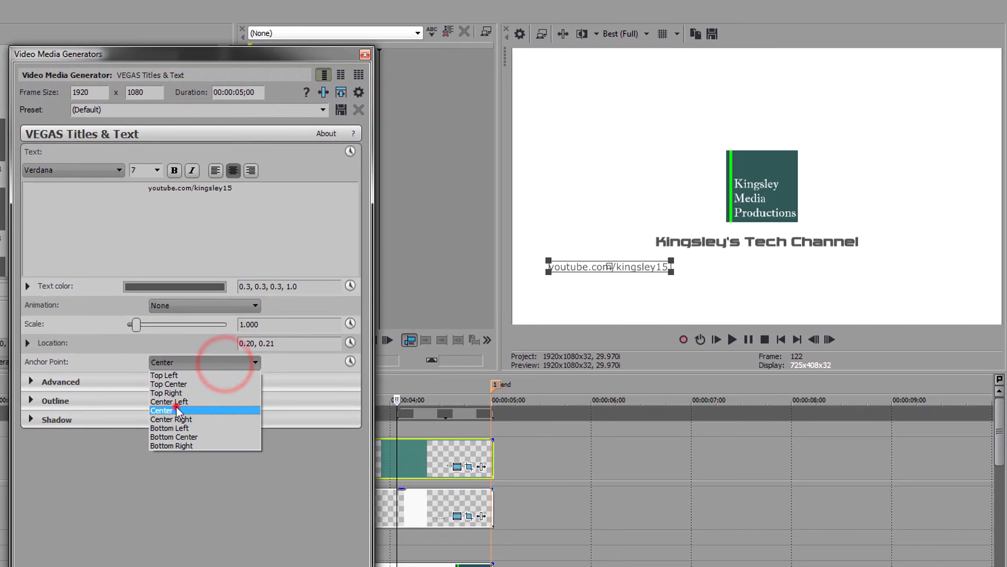
Anchor the youtube.com/kingsley15 text at Center and set its Location X to 0.50.
{"action": "left_click", "coordinate": [162, 411]}
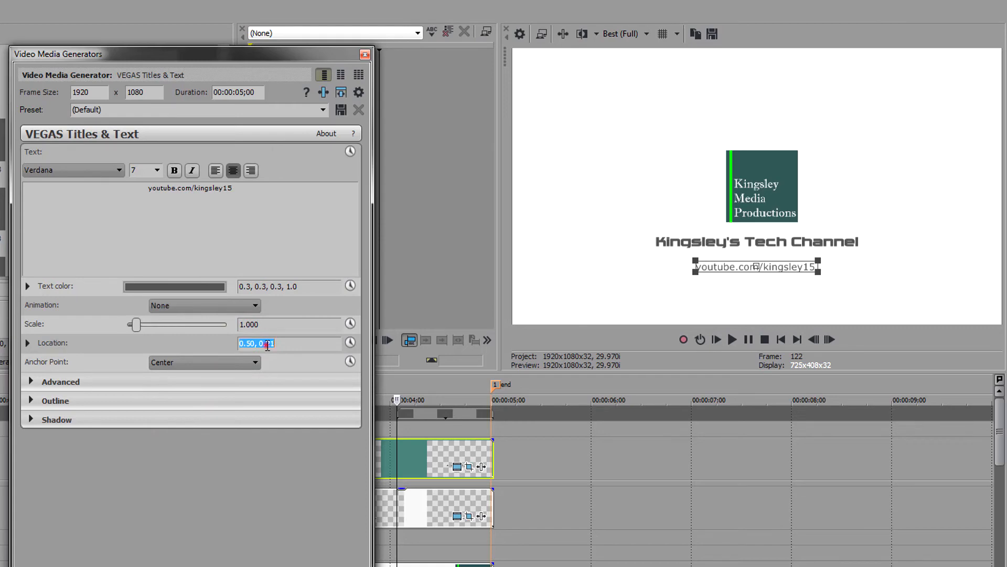
{"action": "left_click", "coordinate": [256, 342]}
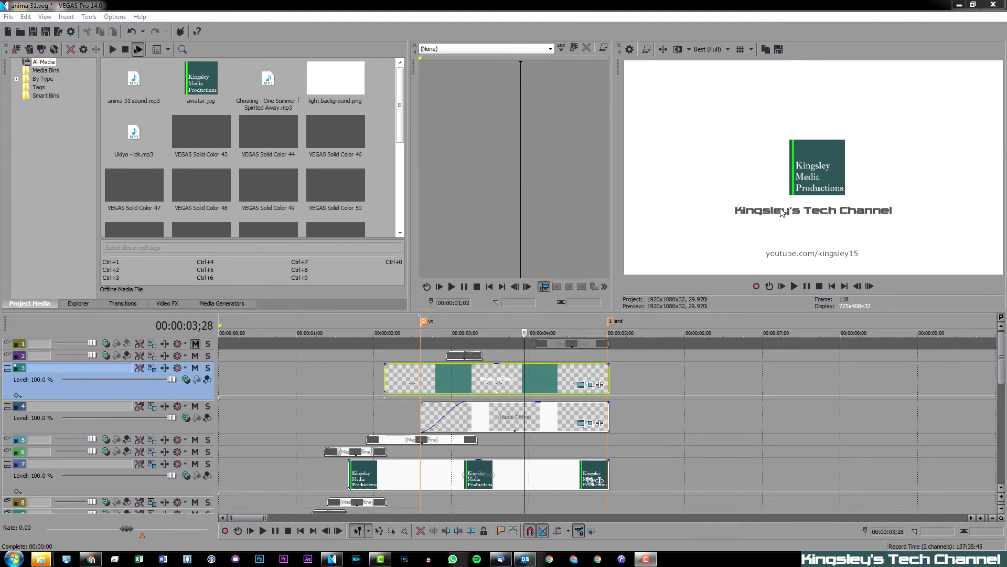
{"action": "mouse_move", "coordinate": [823, 149]}
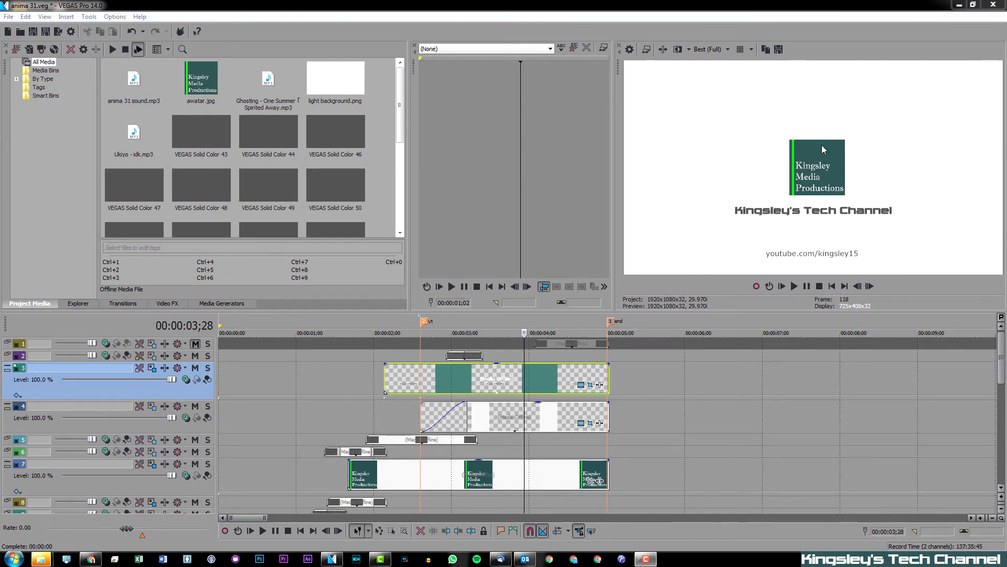
{"action": "mouse_move", "coordinate": [720, 330]}
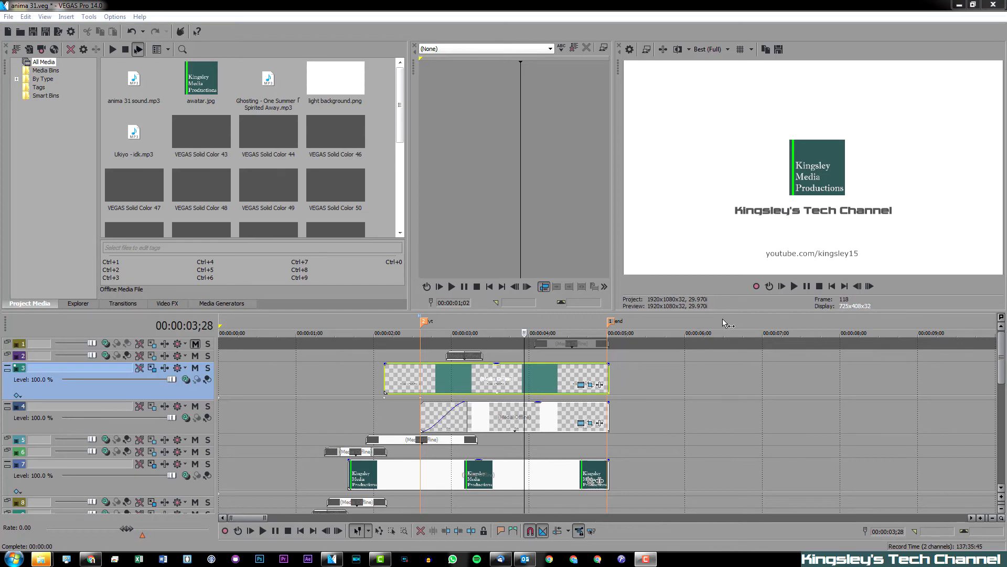
{"action": "mouse_move", "coordinate": [714, 326]}
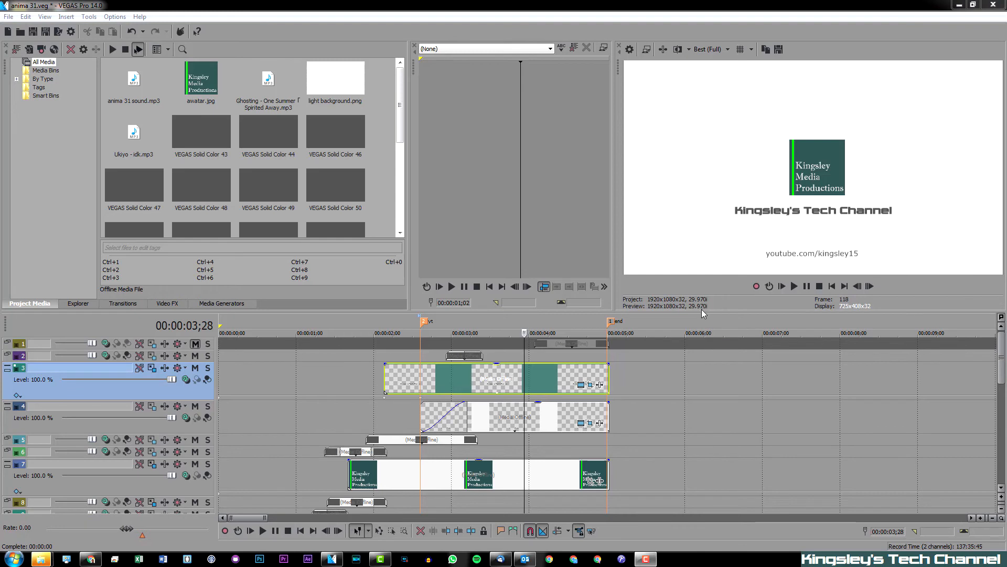
{"action": "mouse_move", "coordinate": [705, 316]}
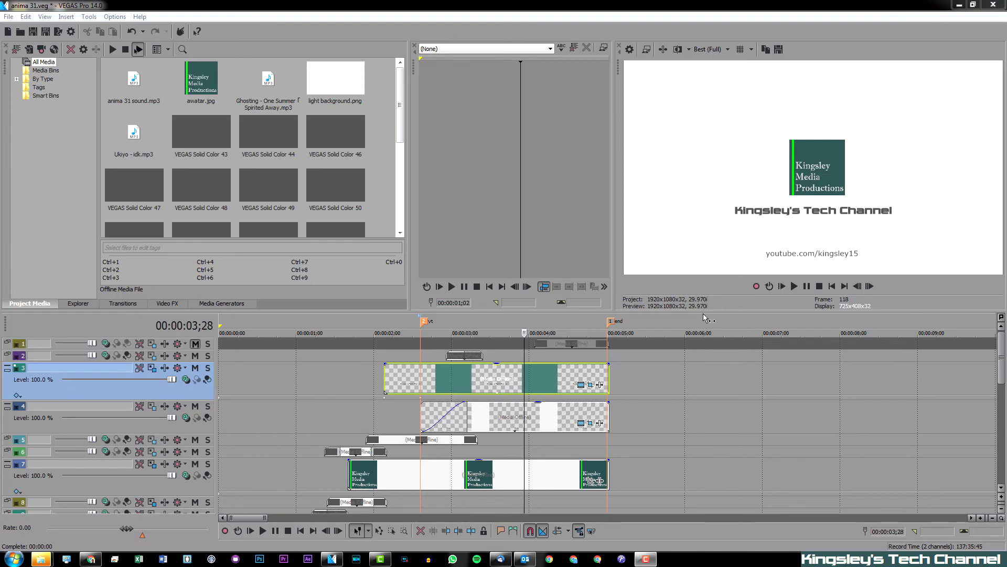
{"action": "mouse_move", "coordinate": [706, 316]}
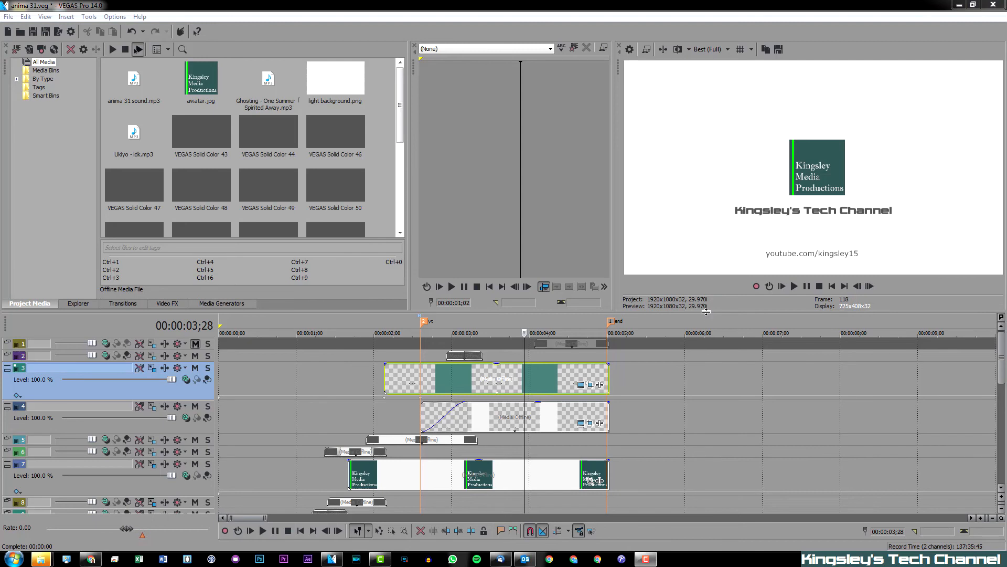
{"action": "mouse_move", "coordinate": [694, 332]}
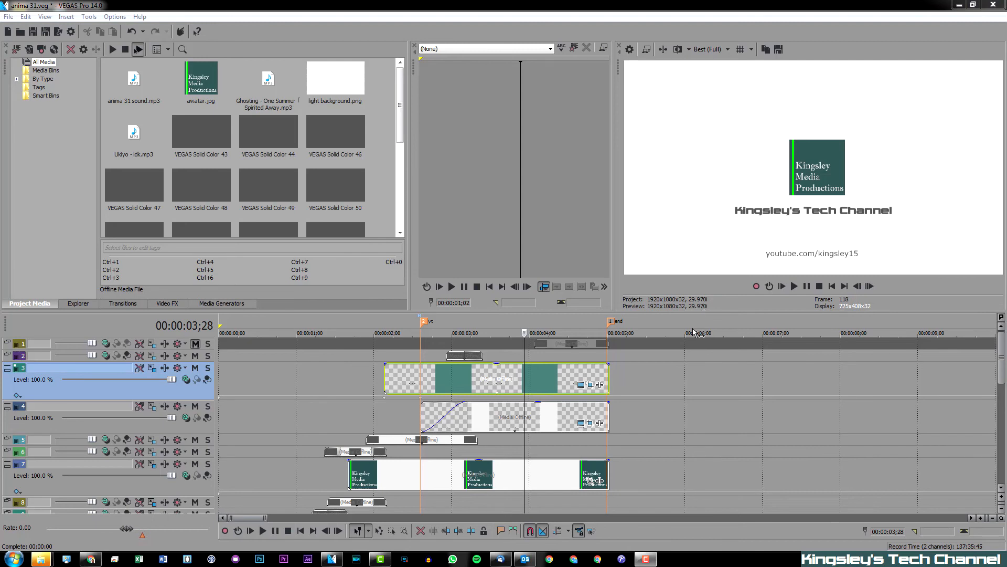
{"action": "mouse_move", "coordinate": [694, 333]}
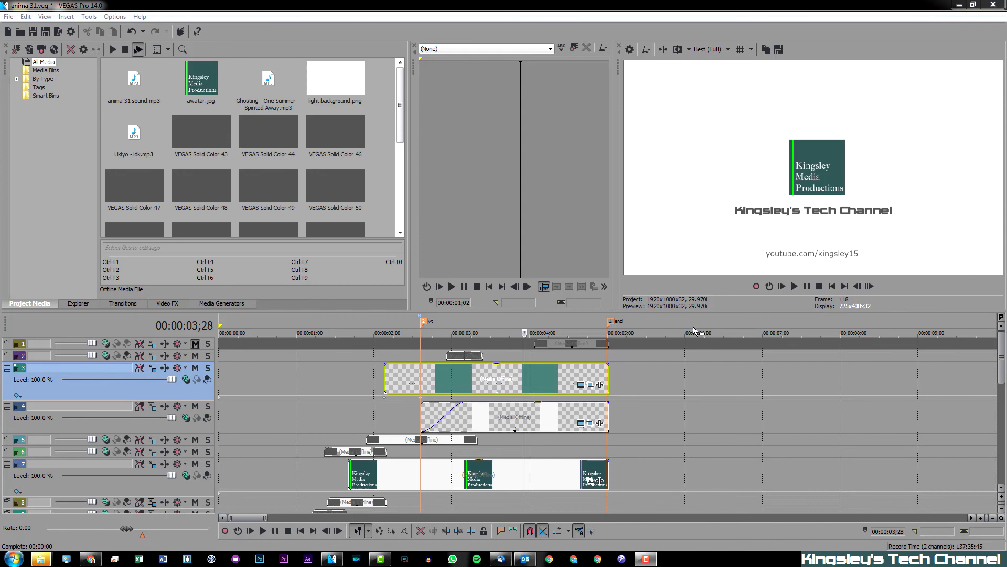
{"action": "mouse_move", "coordinate": [706, 333]}
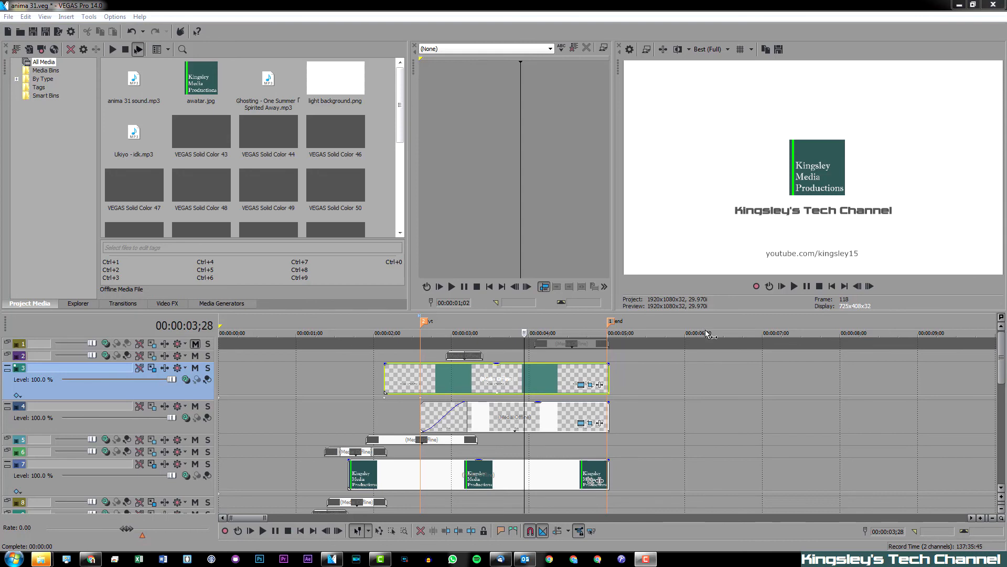